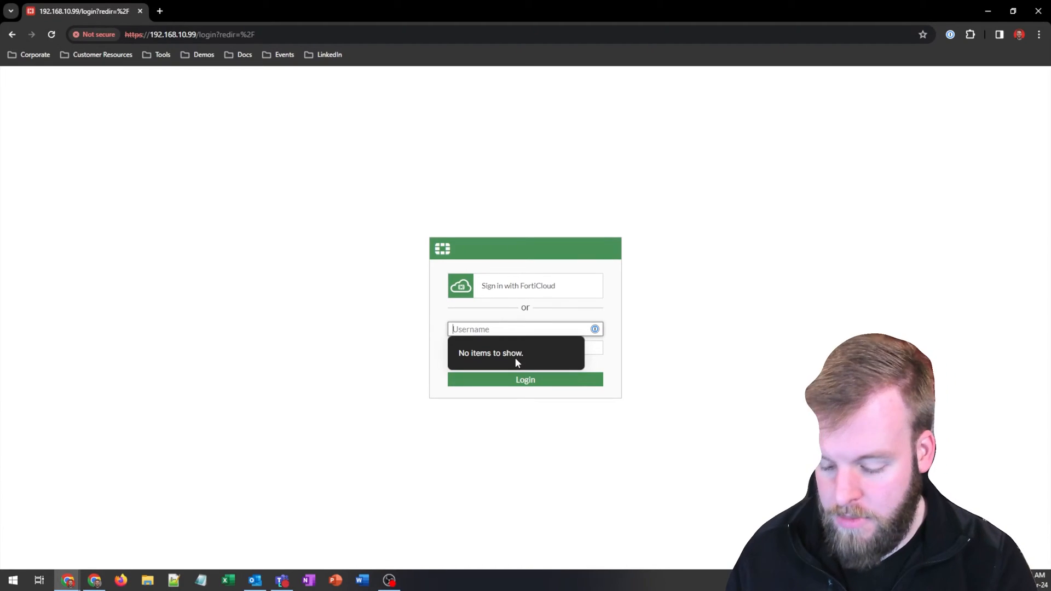
Log in as admin and begin the FortiGate Setup wizard to reach the firmware upgrade step.
{"action": "type", "text": "a"}
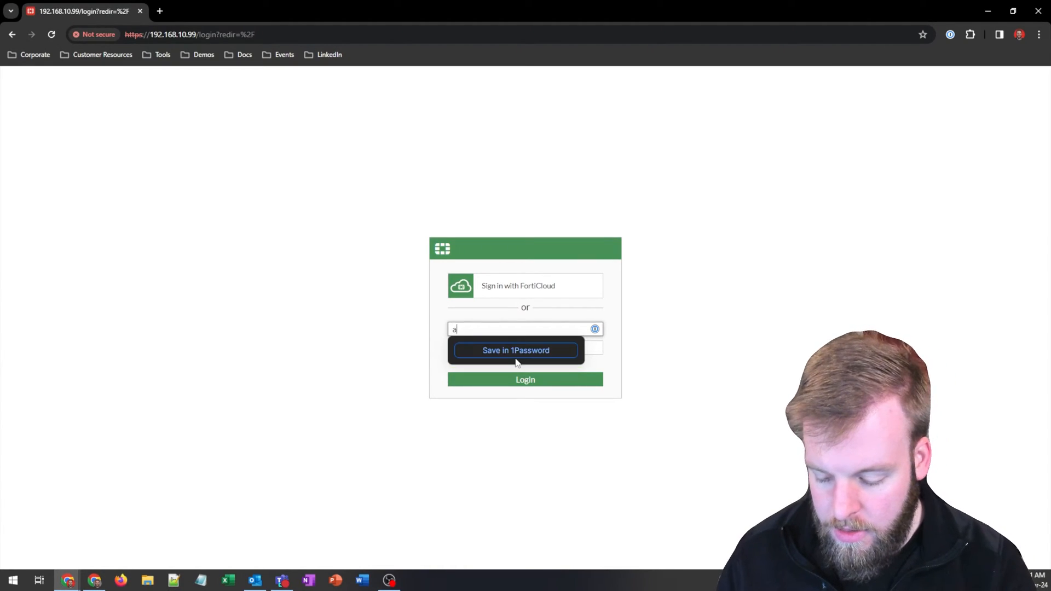
{"action": "type", "text": "dmin"}
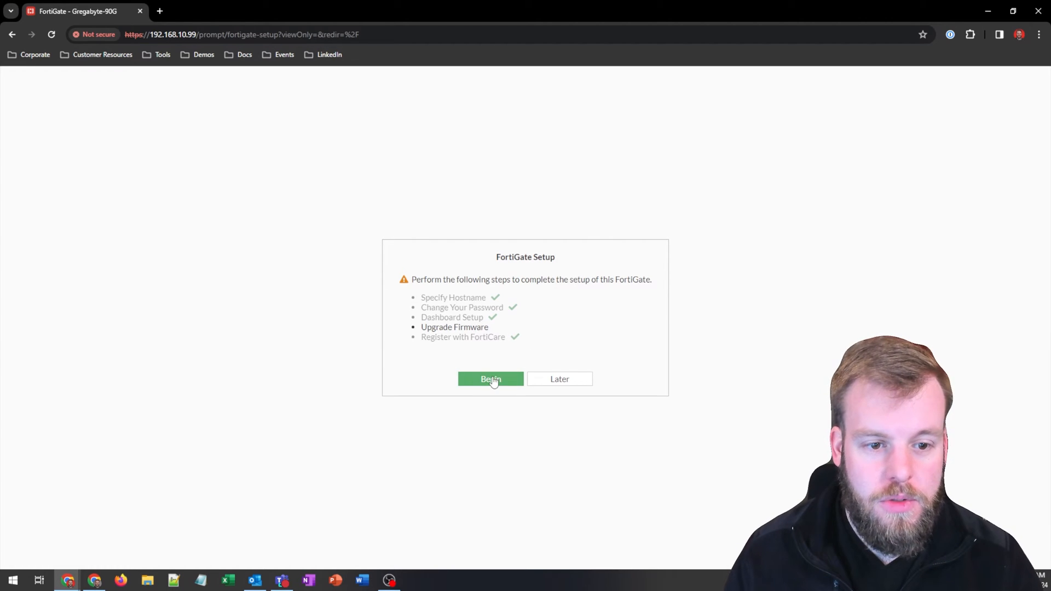
{"action": "left_click", "coordinate": [490, 379]}
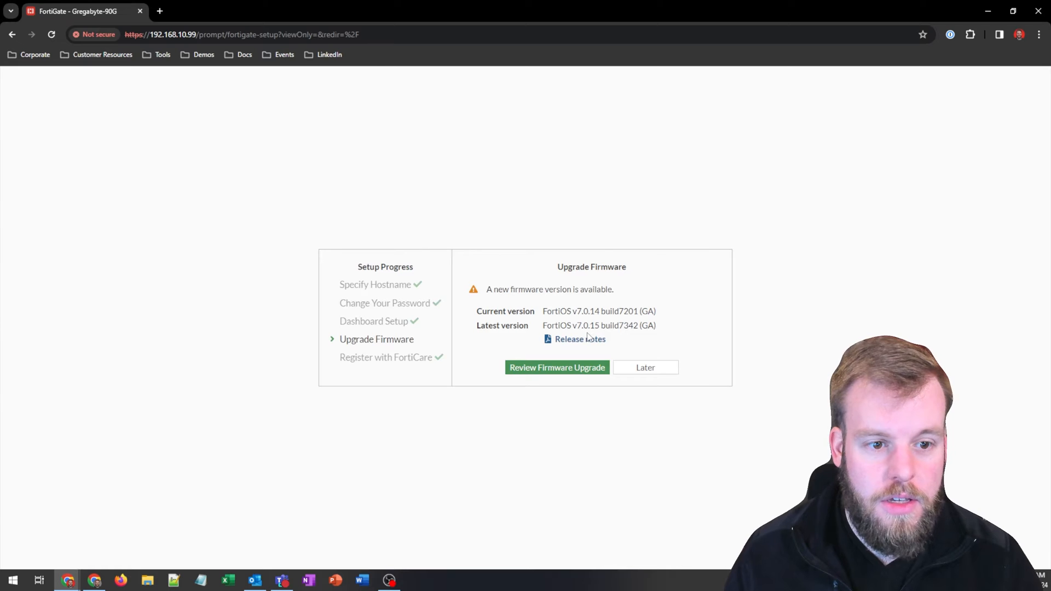
{"action": "mouse_move", "coordinate": [588, 339]}
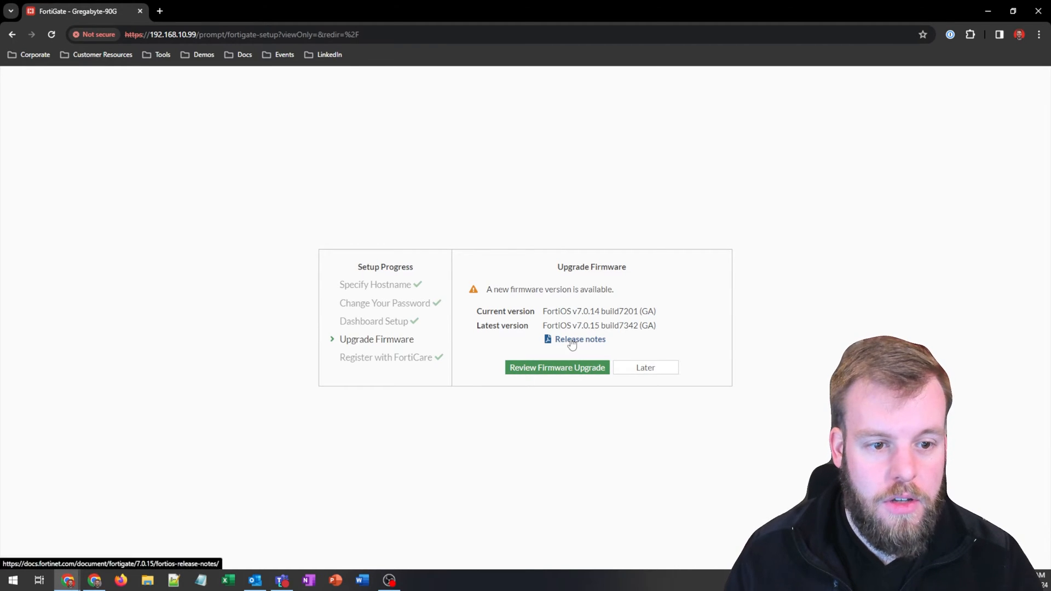
Open the FortiOS 7.0.15 release notes and view the New features or enhancements section.
{"action": "left_click", "coordinate": [579, 339]}
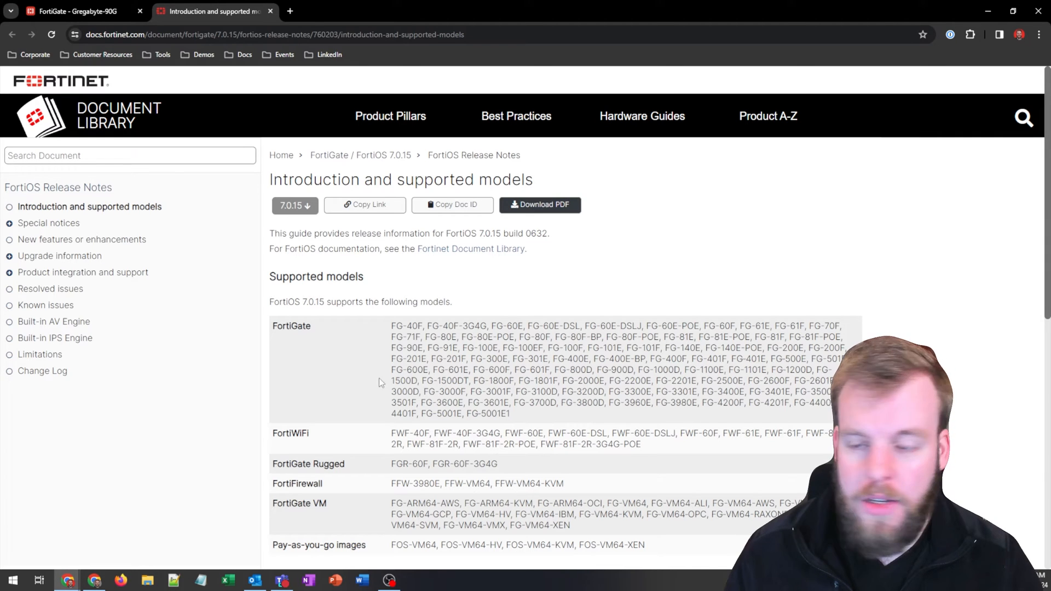
{"action": "mouse_move", "coordinate": [310, 389]}
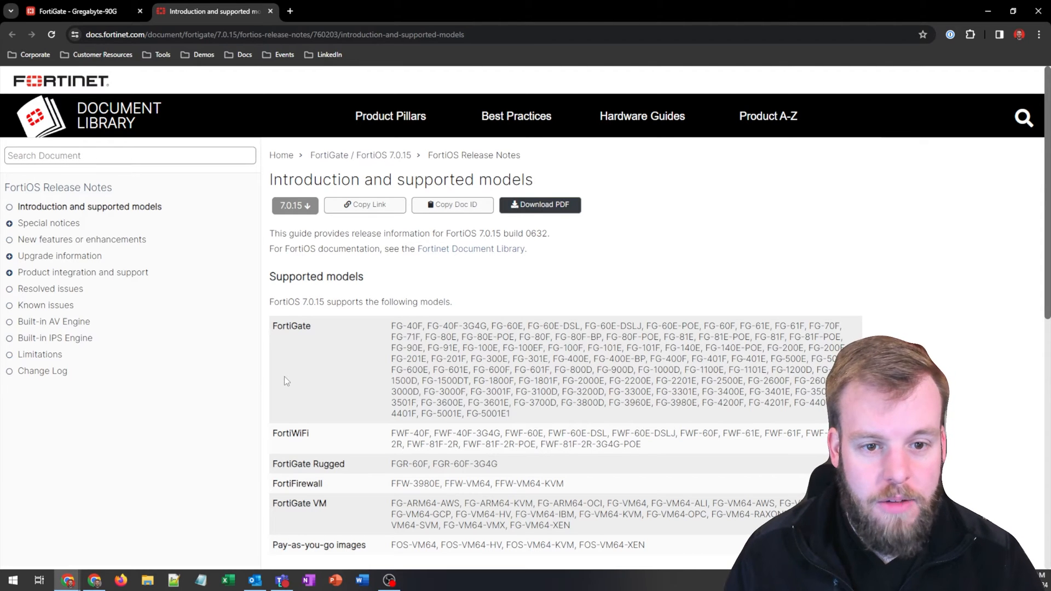
{"action": "left_click", "coordinate": [74, 11]}
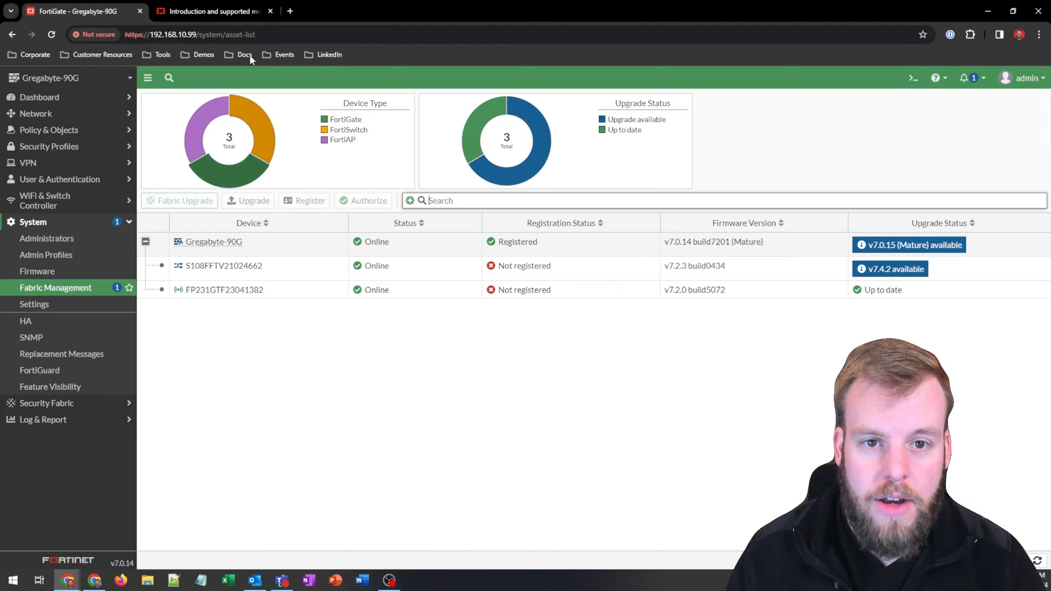
{"action": "left_click", "coordinate": [214, 12]}
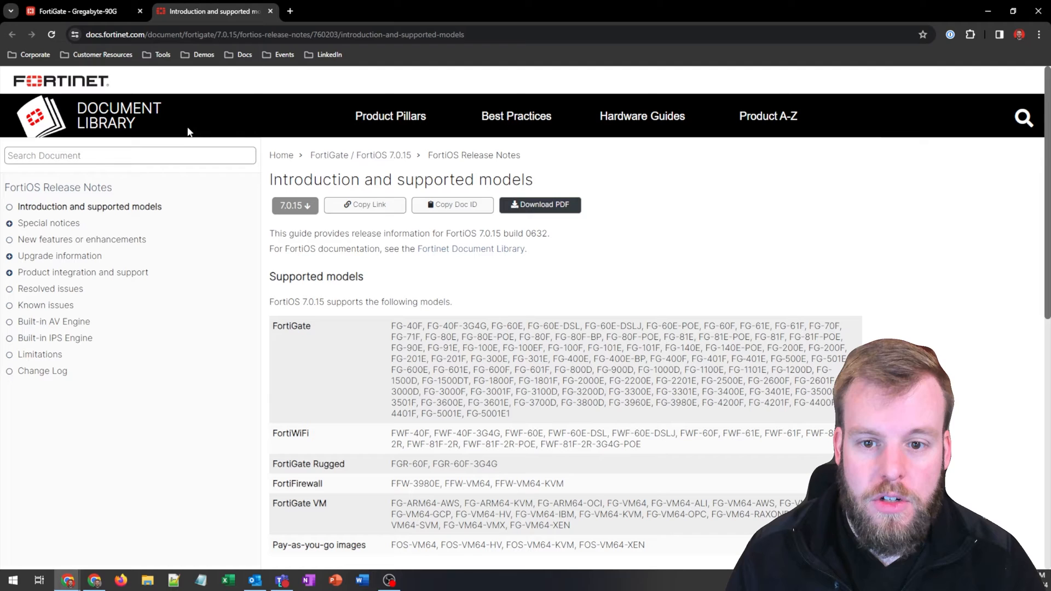
{"action": "mouse_move", "coordinate": [75, 243]}
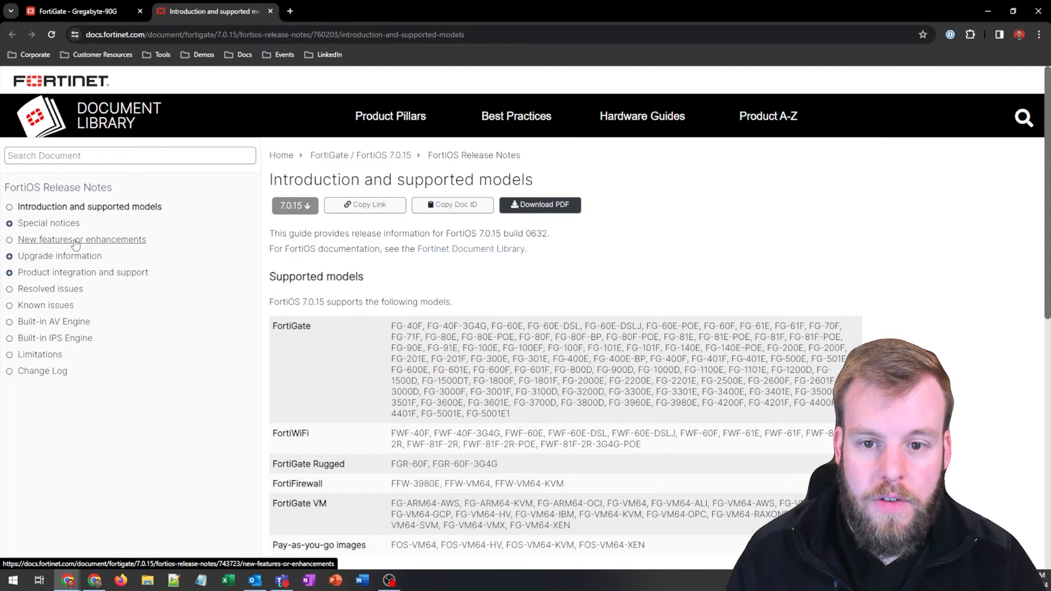
{"action": "left_click", "coordinate": [81, 239]}
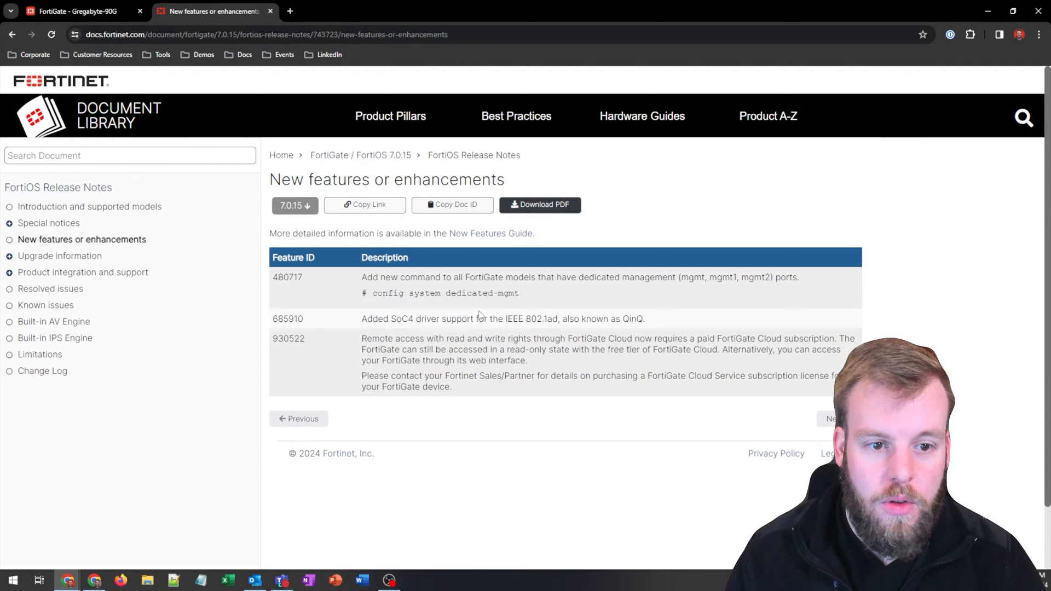
{"action": "mouse_move", "coordinate": [585, 318]}
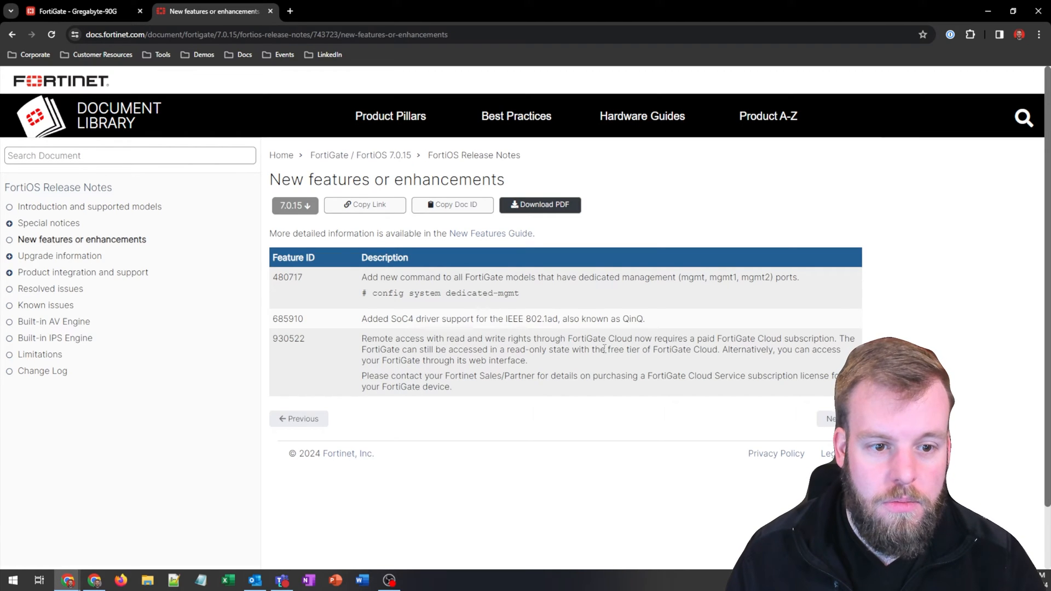
{"action": "mouse_move", "coordinate": [588, 367]}
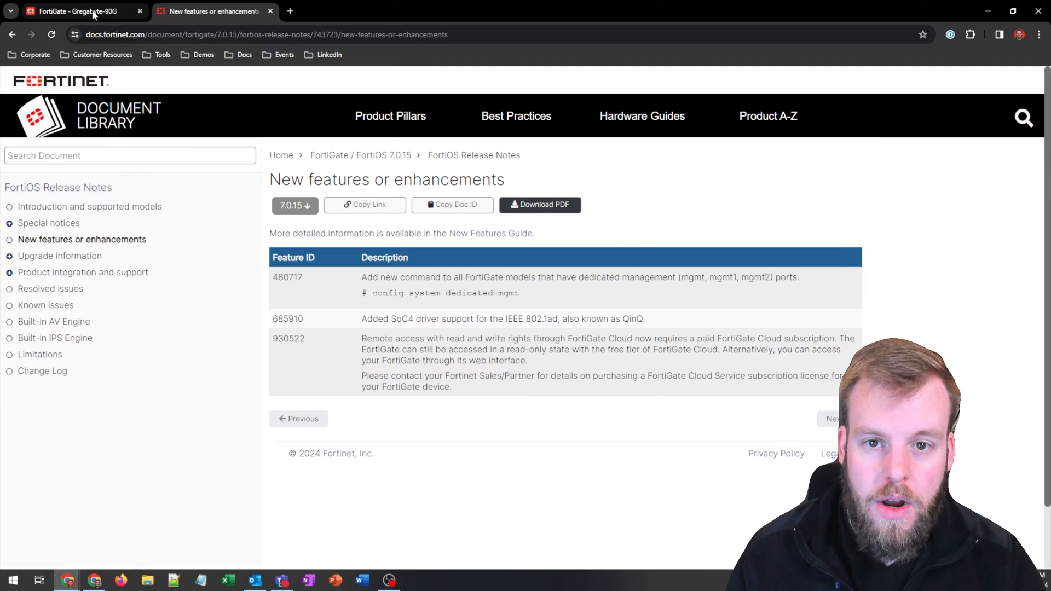
Return to the FortiGate tab, select Gregabyte-90G in Fabric Management, and choose Upgrade.
{"action": "left_click", "coordinate": [75, 11]}
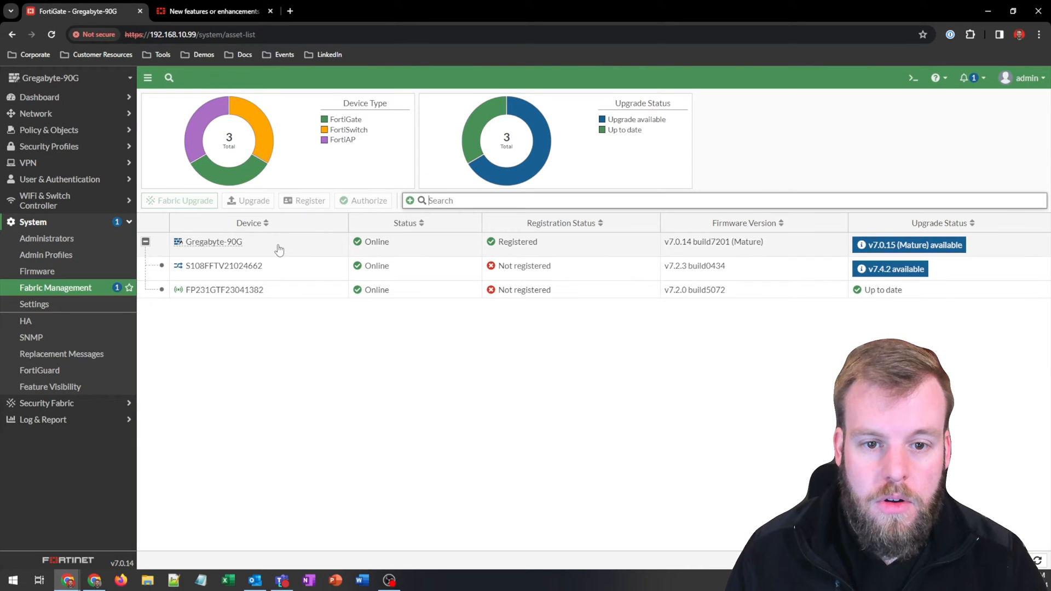
{"action": "left_click", "coordinate": [209, 241]}
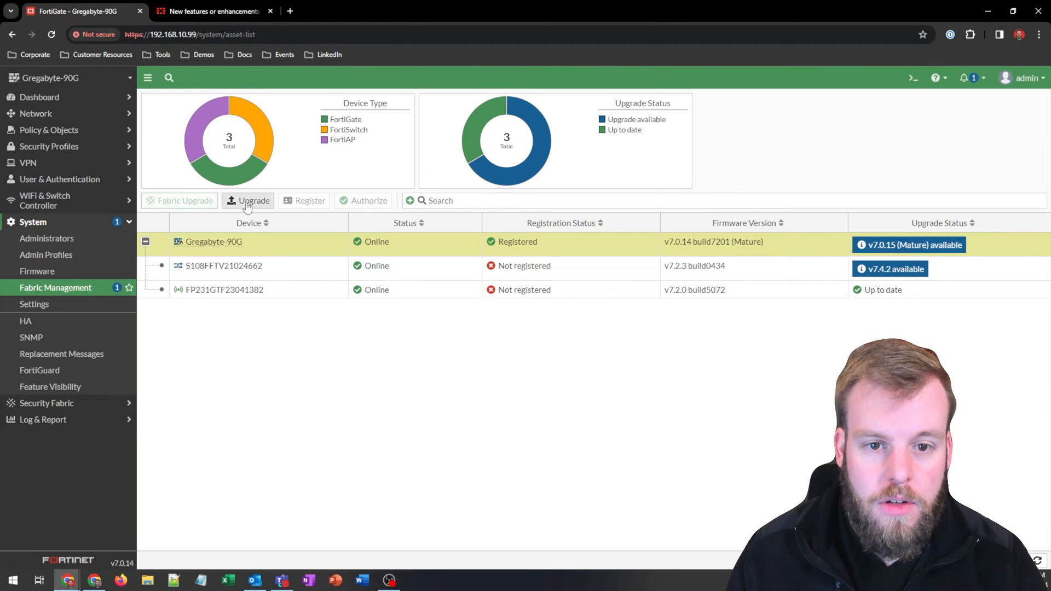
{"action": "left_click", "coordinate": [253, 200]}
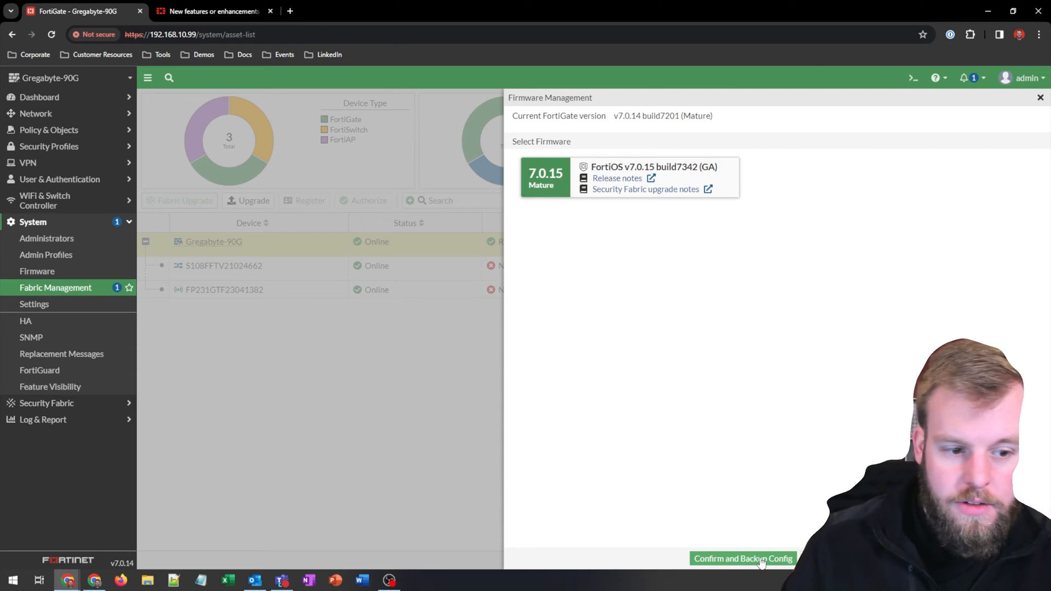
Confirm the v7.0.15 upgrade with a config backup and accept the reboot warning.
{"action": "left_click", "coordinate": [741, 559]}
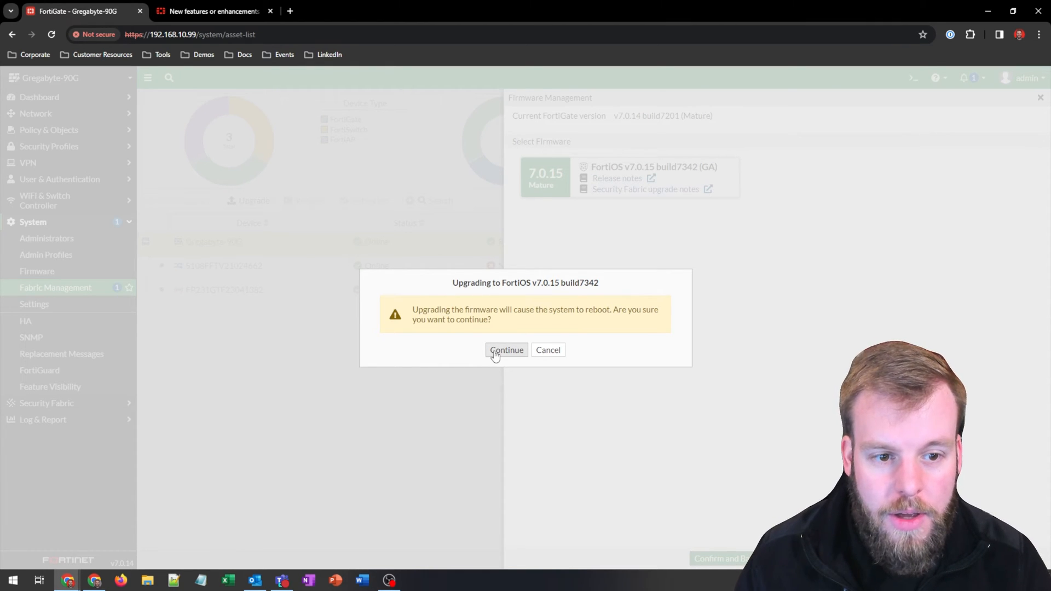
{"action": "left_click", "coordinate": [505, 349]}
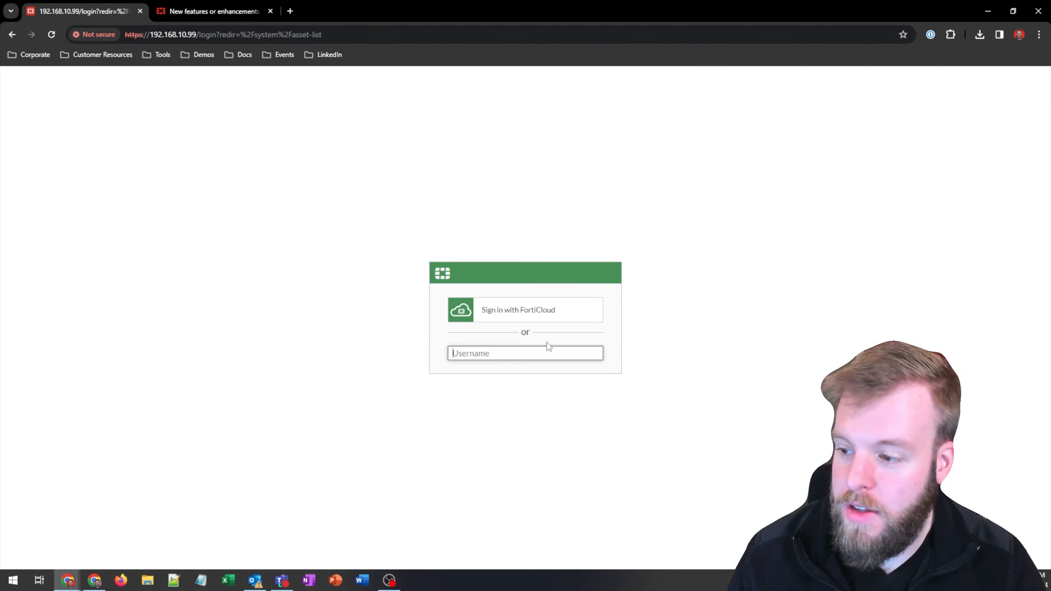
Sign back in with username, password and token code after the reboot.
{"action": "left_click", "coordinate": [525, 353]}
{"action": "type", "text": "admin"}
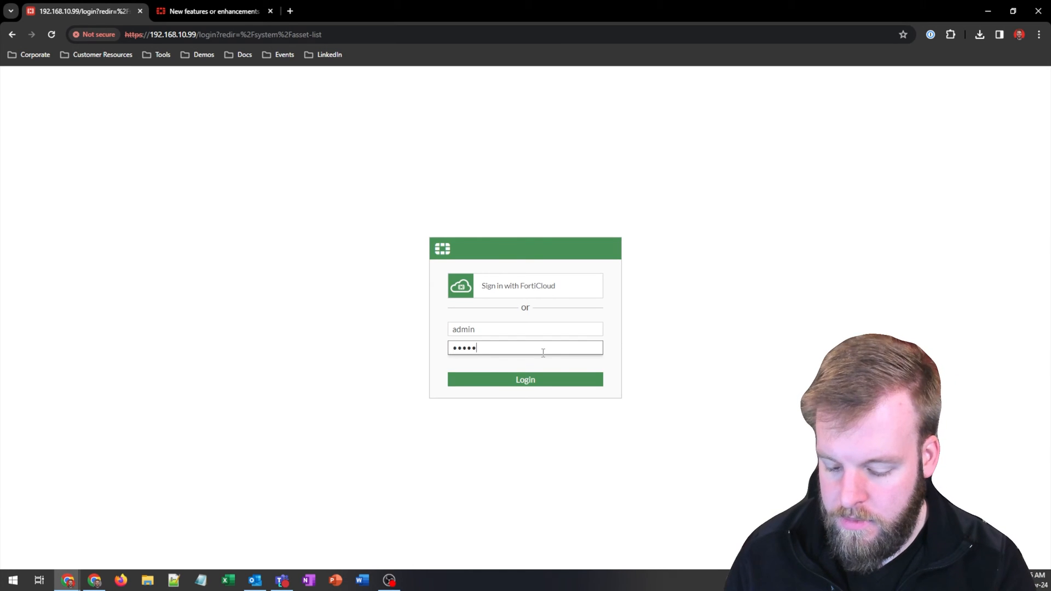
{"action": "left_click", "coordinate": [525, 379]}
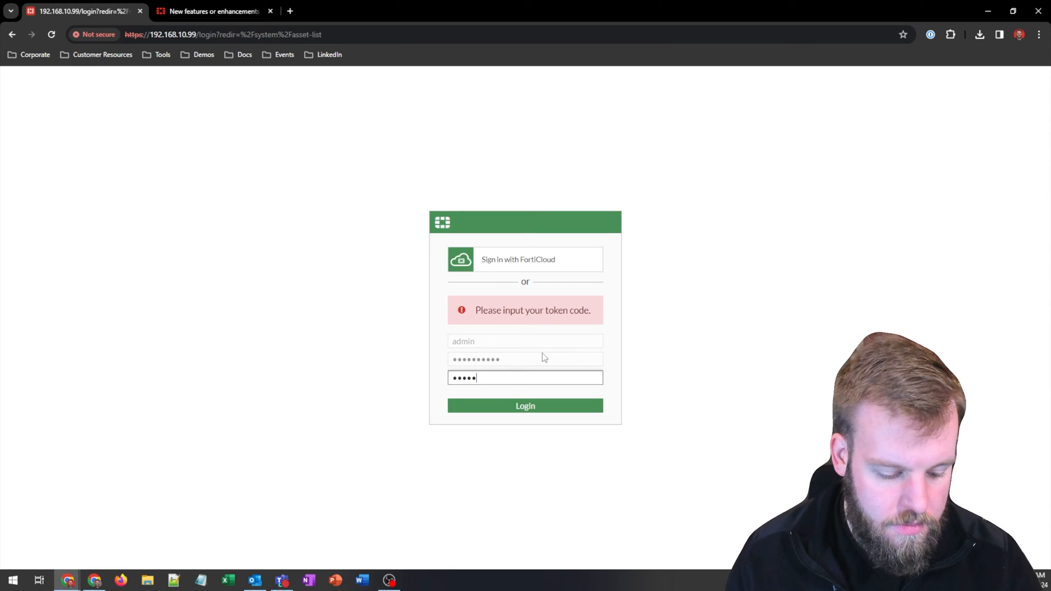
{"action": "left_click", "coordinate": [525, 405]}
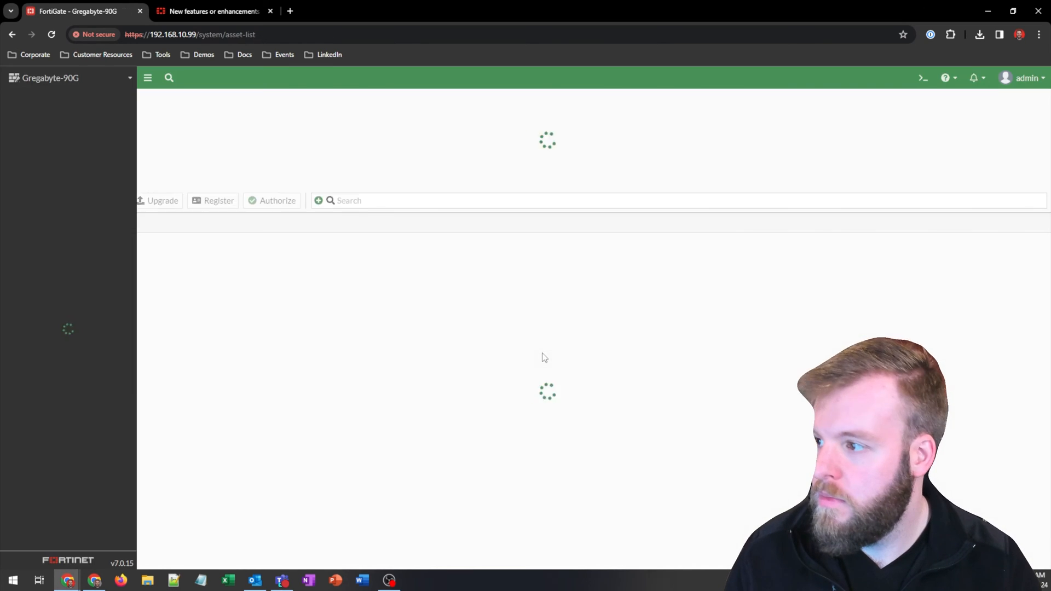